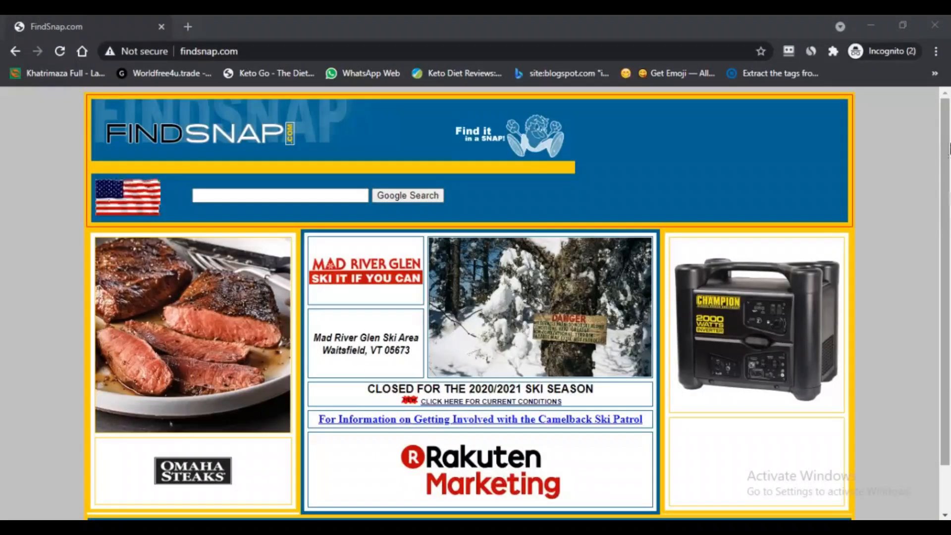
Scroll the homepage down to the footer with the Snowmaking Equipment and 2008–2019 Snowmaking links.
scroll("down", 3)
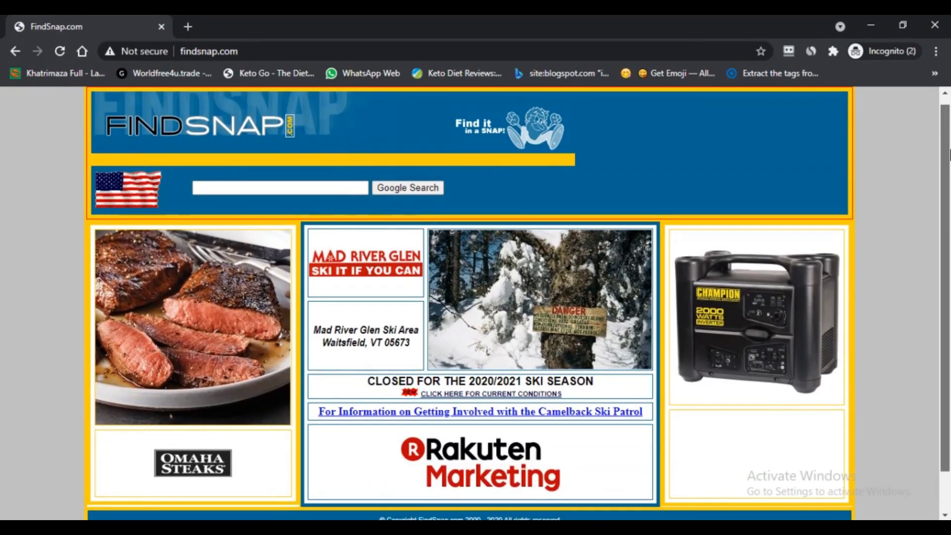
scroll("down", 3)
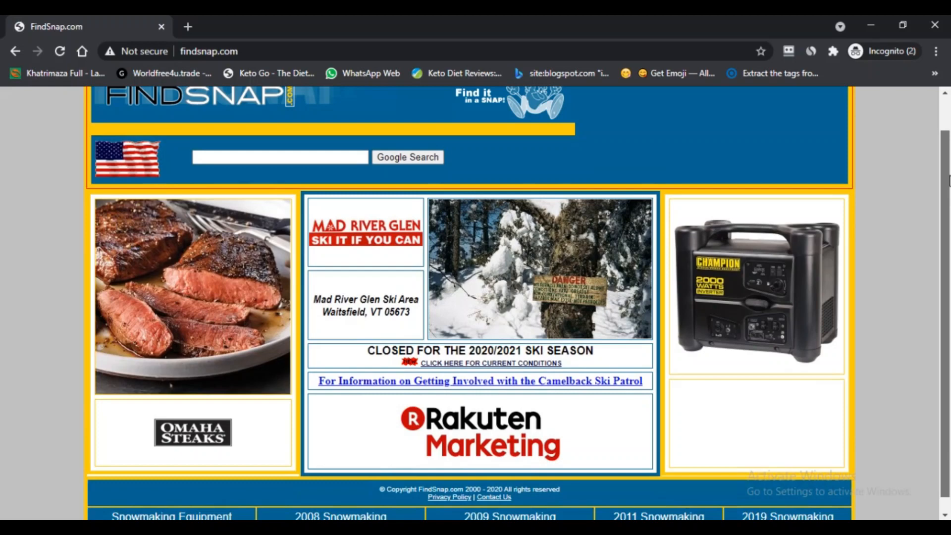
scroll("down", 3)
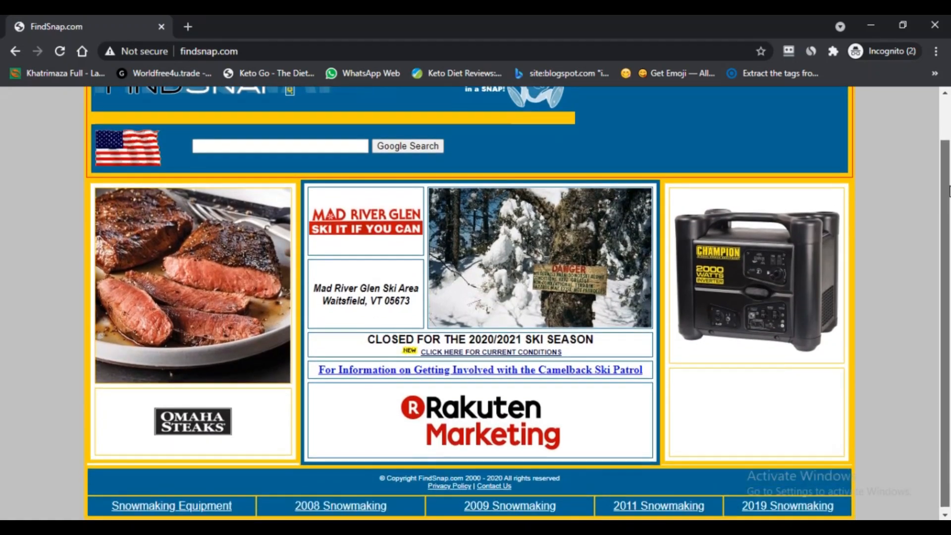
scroll("down", 3)
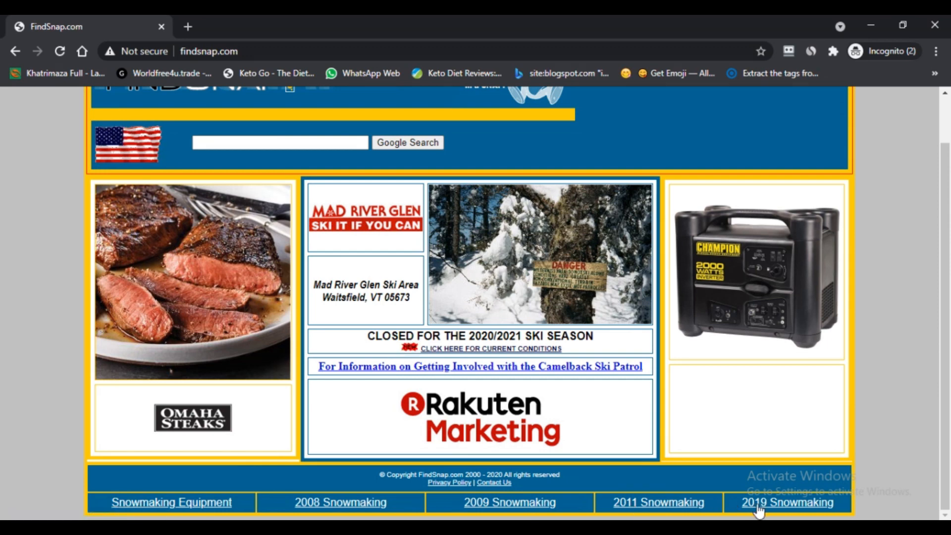
mouse_move(171, 503)
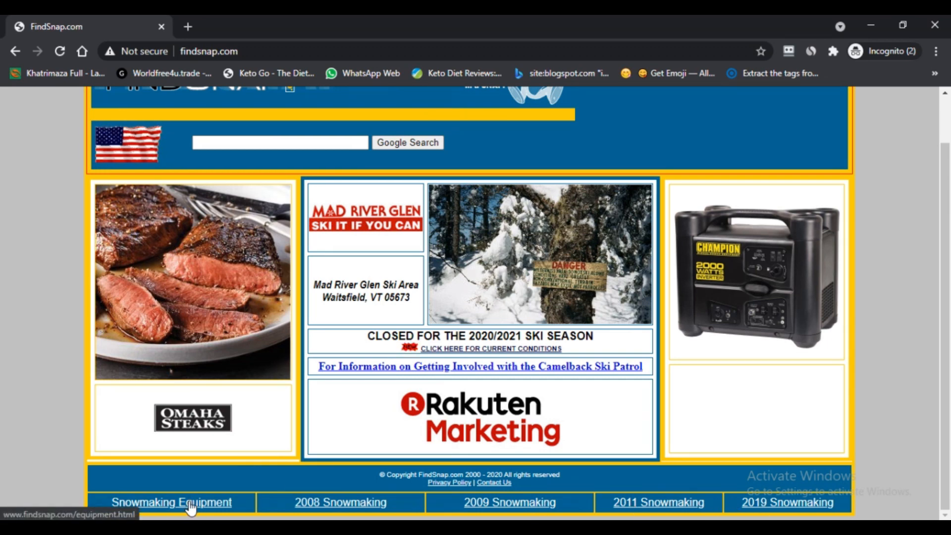
Open the Snowmaking Equipment photo page in a new tab and start its slideshow.
left_click(172, 503)
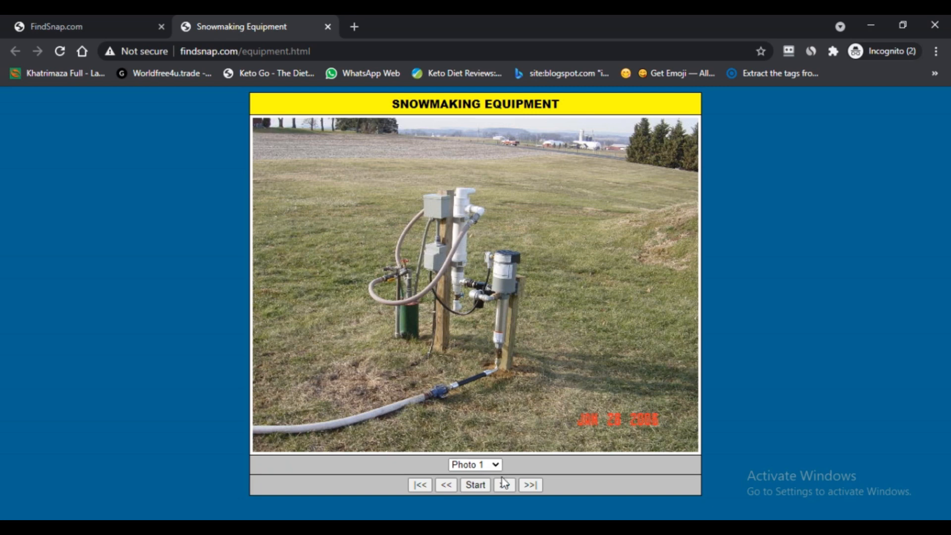
left_click(476, 484)
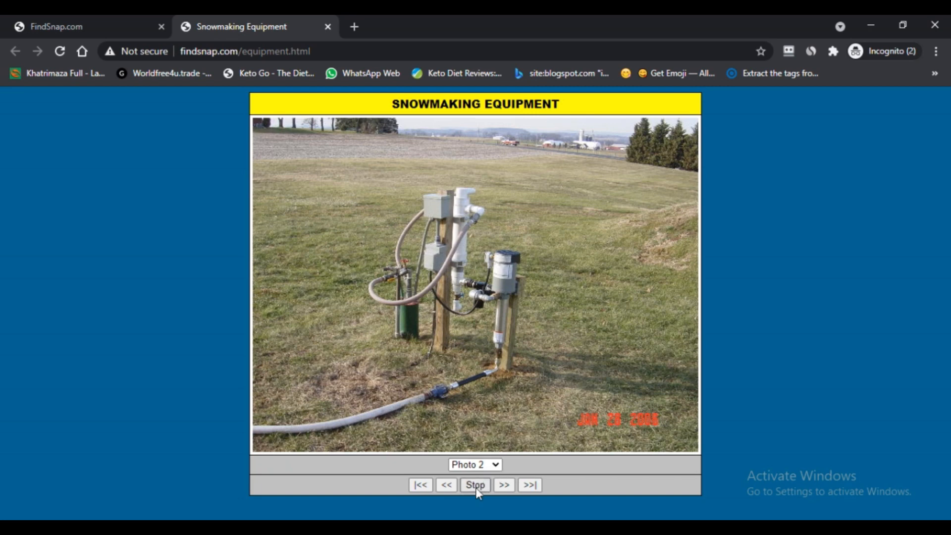
left_click(504, 484)
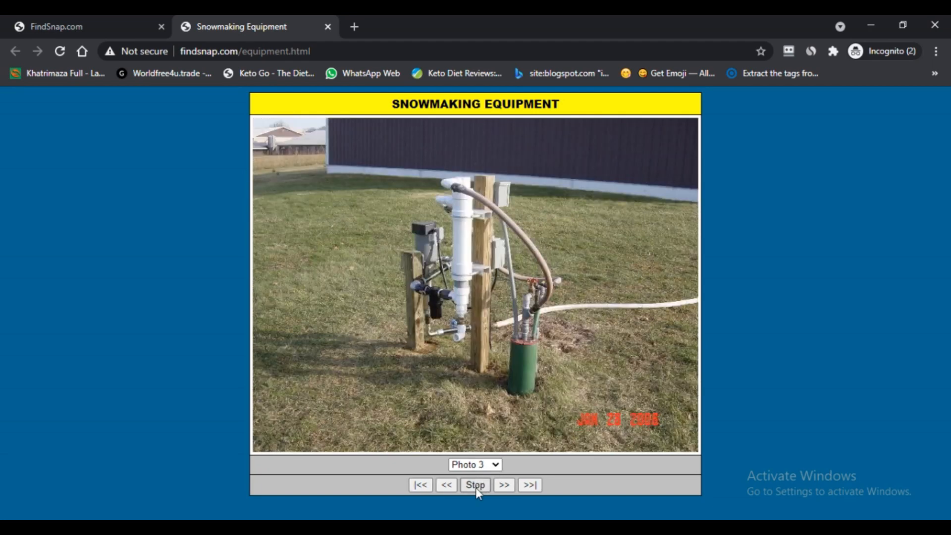
Pause and resume the slideshow twice, letting it play on to Photo 6.
left_click(475, 485)
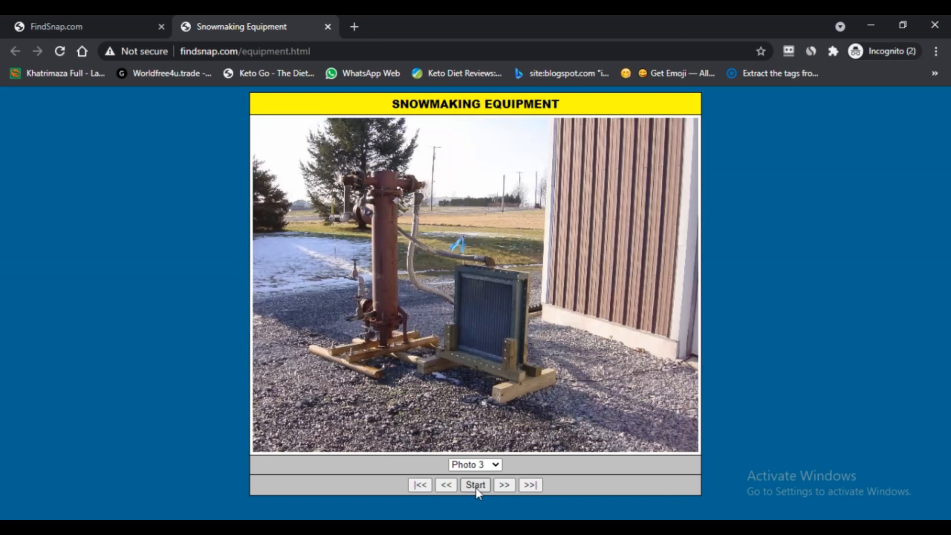
left_click(475, 485)
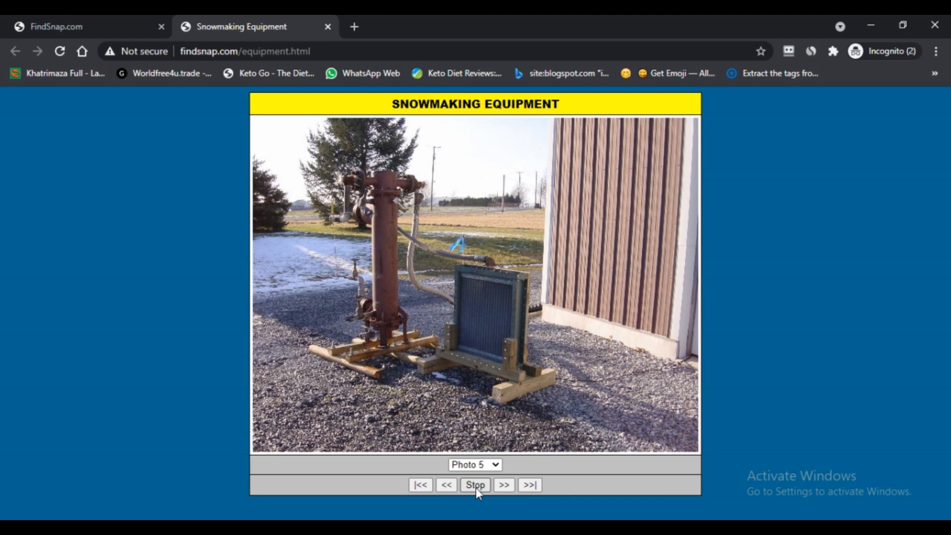
left_click(475, 484)
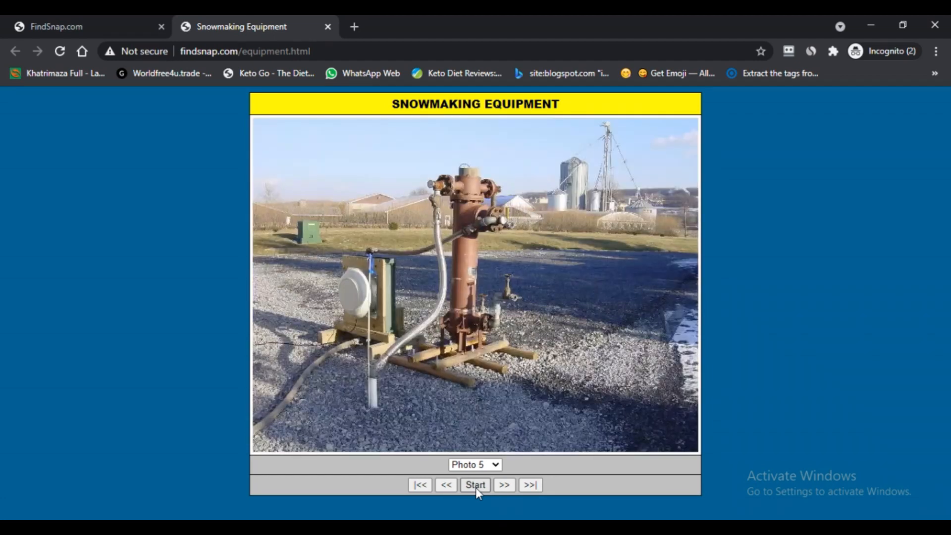
left_click(476, 485)
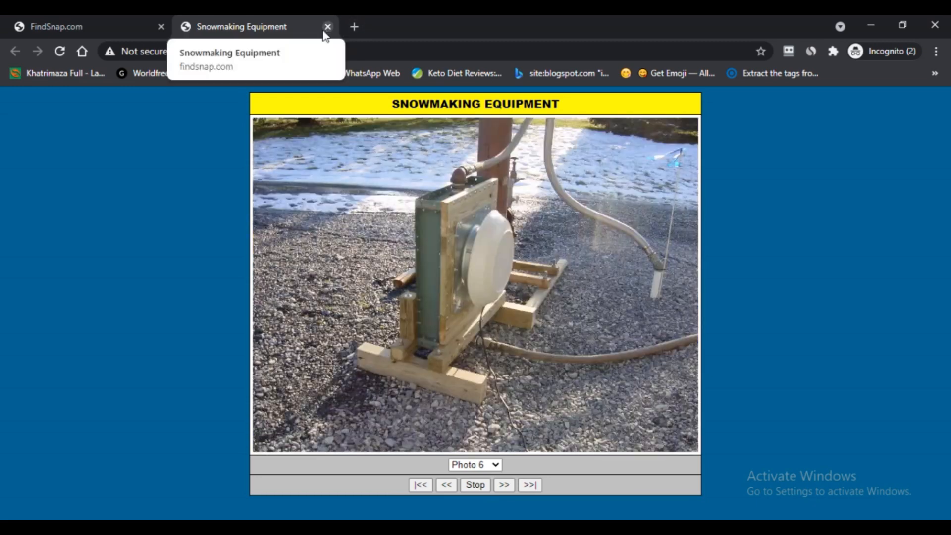
Close the Snowmaking Equipment tab and scroll the homepage back to the top.
left_click(327, 26)
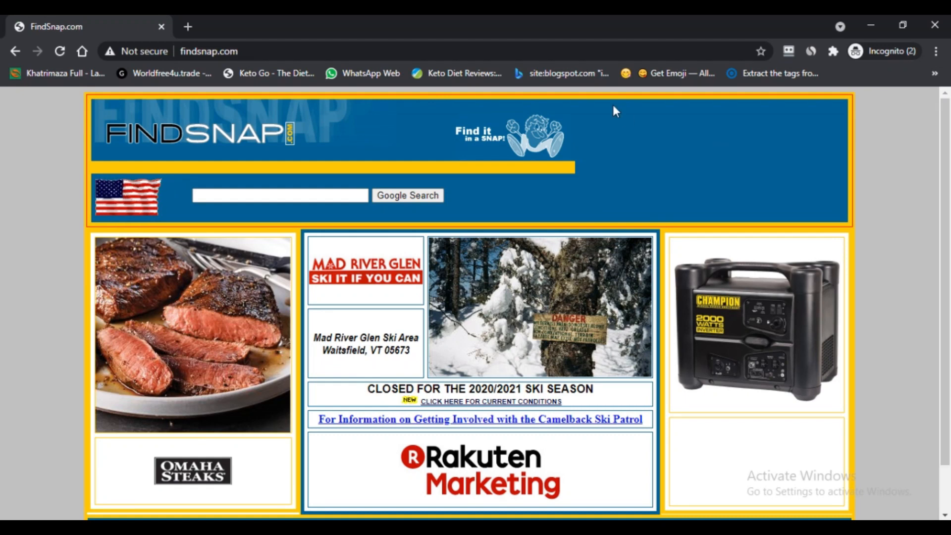
left_click(279, 195)
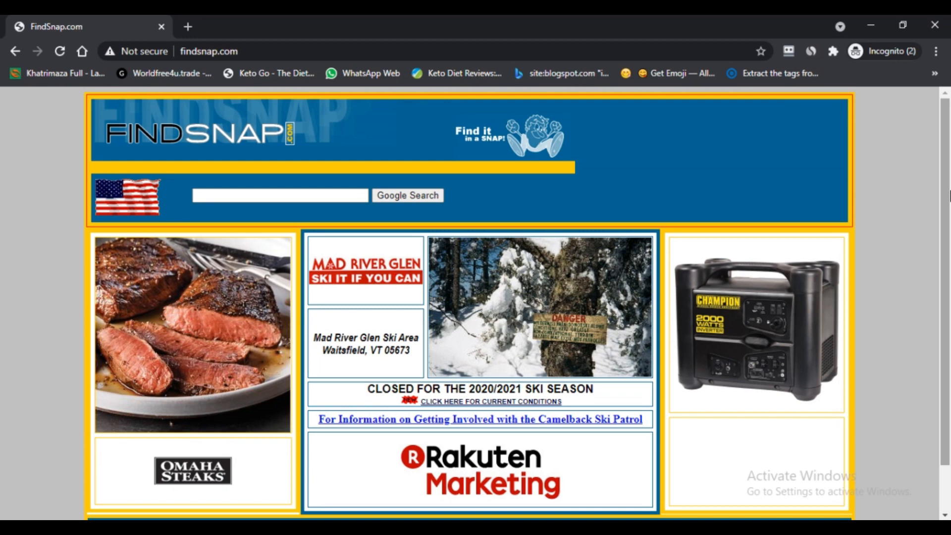
scroll("down", 3)
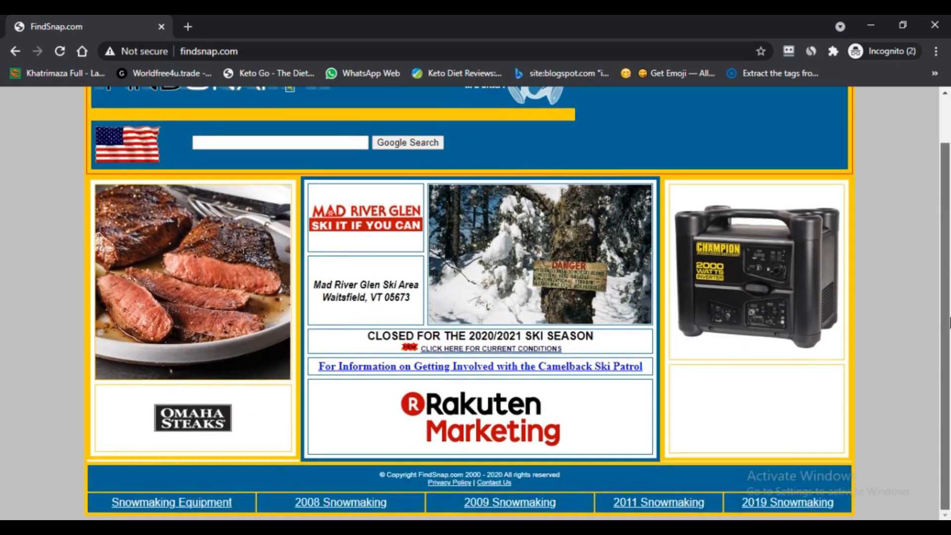
scroll("up", 3)
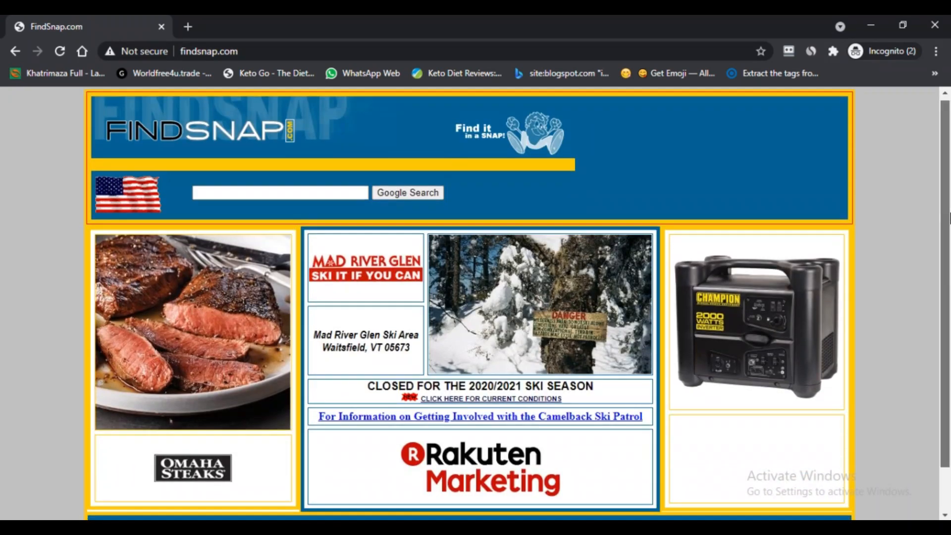